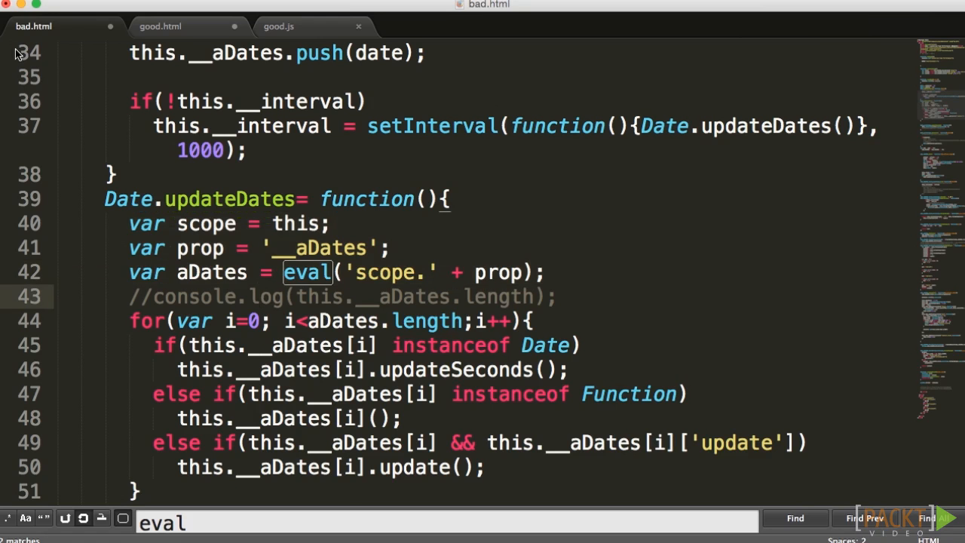
pyautogui.moveTo(240, 269)
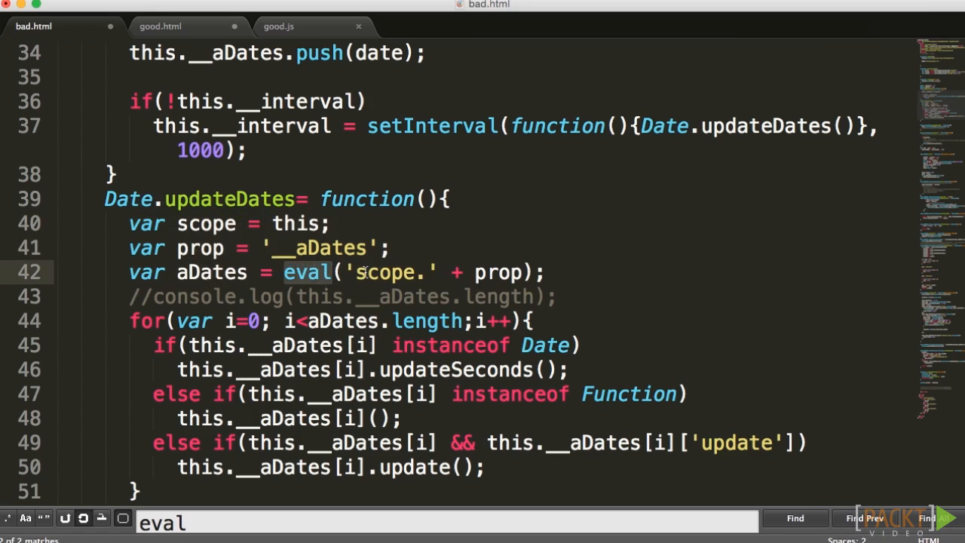
pyautogui.moveTo(470, 271)
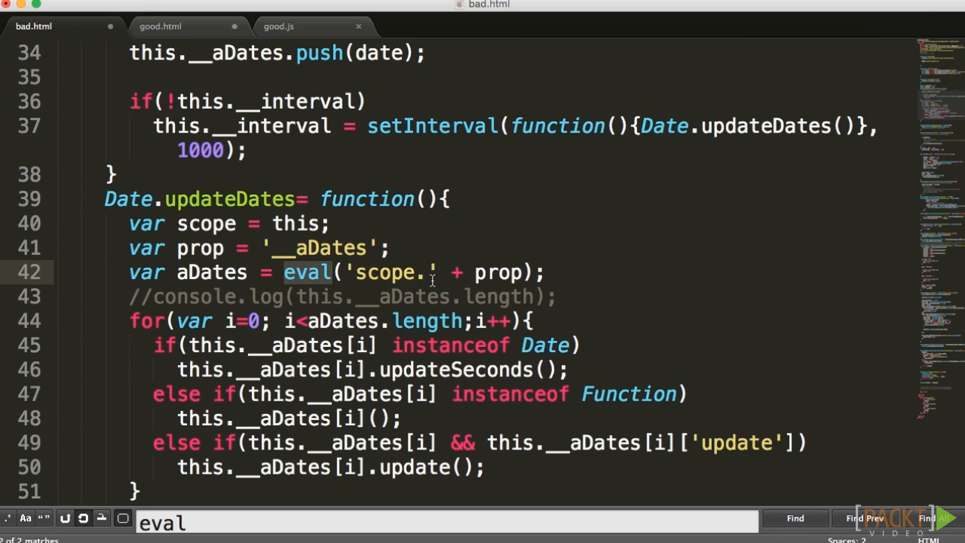
pyautogui.moveTo(350, 287)
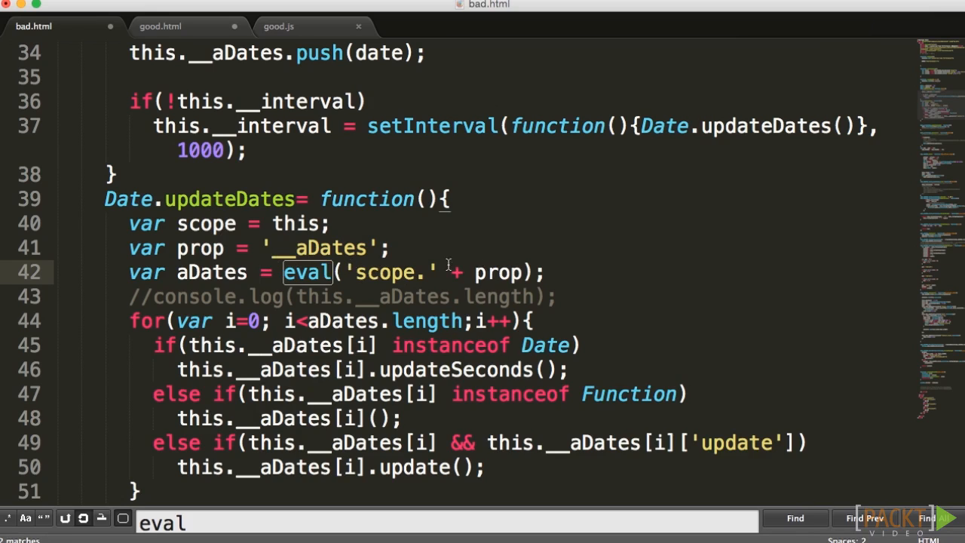
# - Select the prop variable in the eval line of updateDates
pyautogui.doubleClick(498, 272)
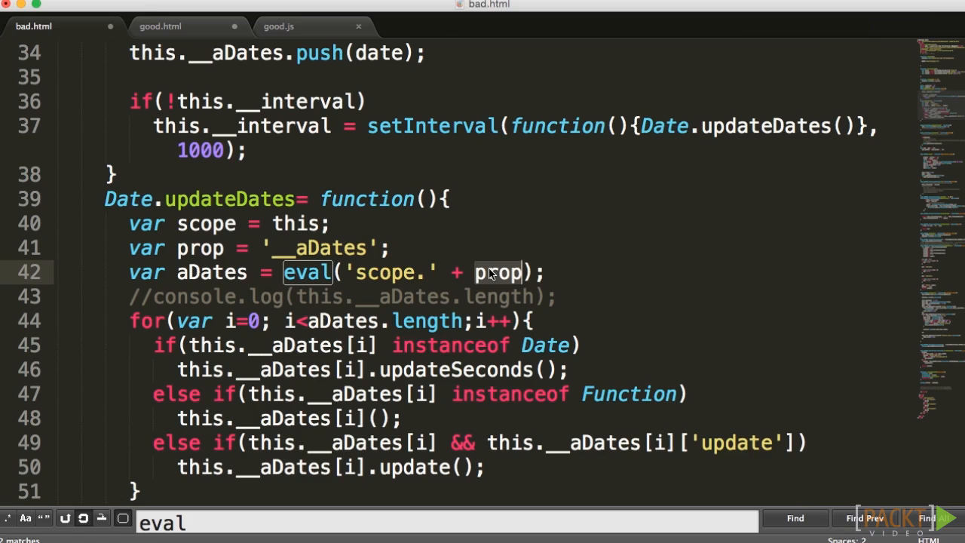
pyautogui.moveTo(486, 277)
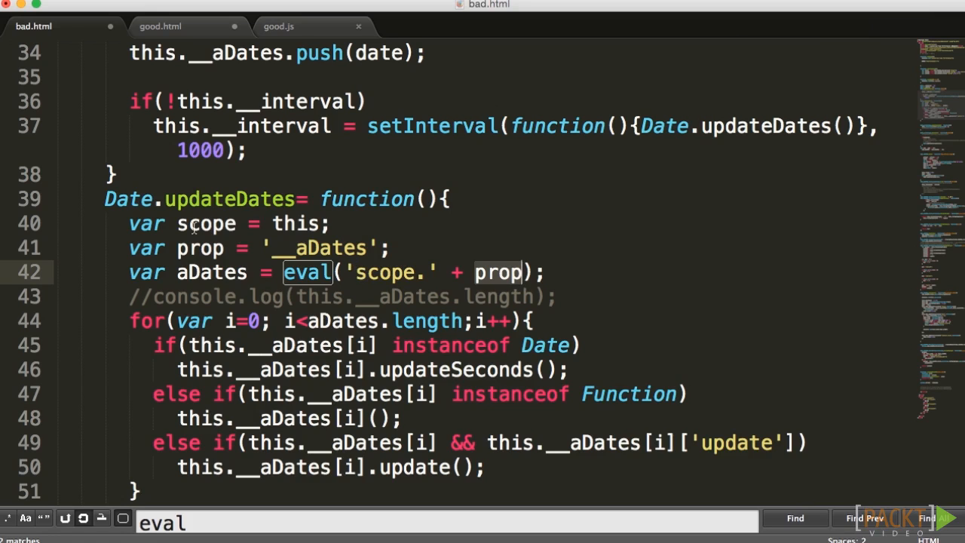
pyautogui.moveTo(513, 292)
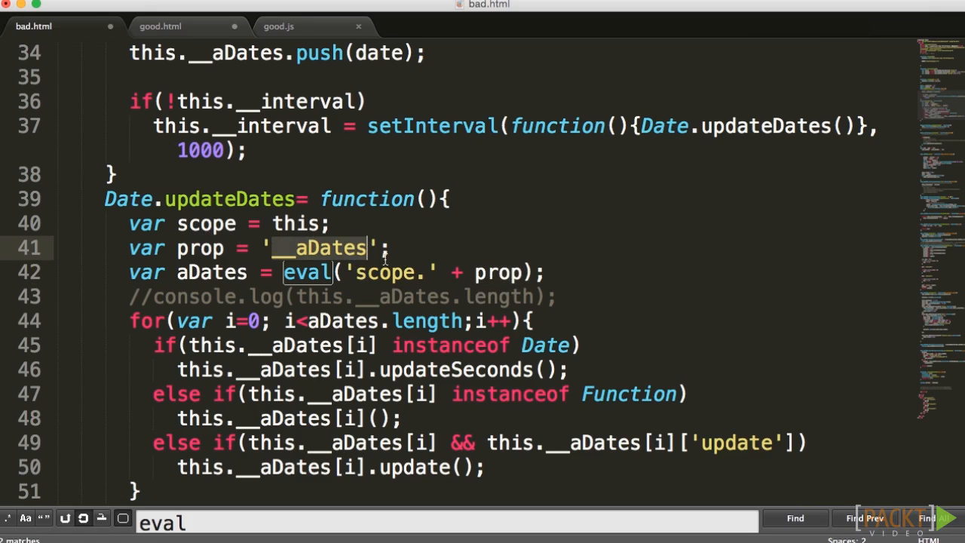
pyautogui.moveTo(404, 283)
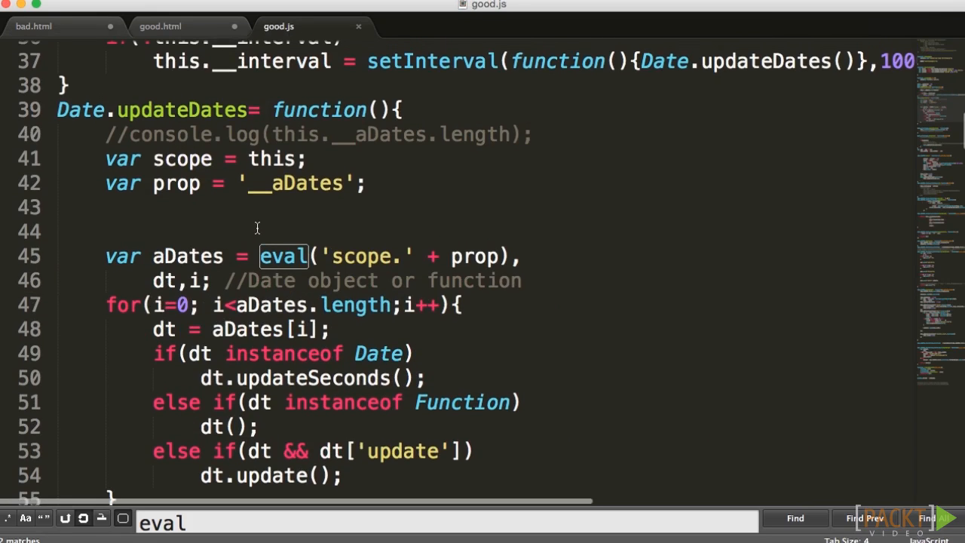
pyautogui.moveTo(278, 217)
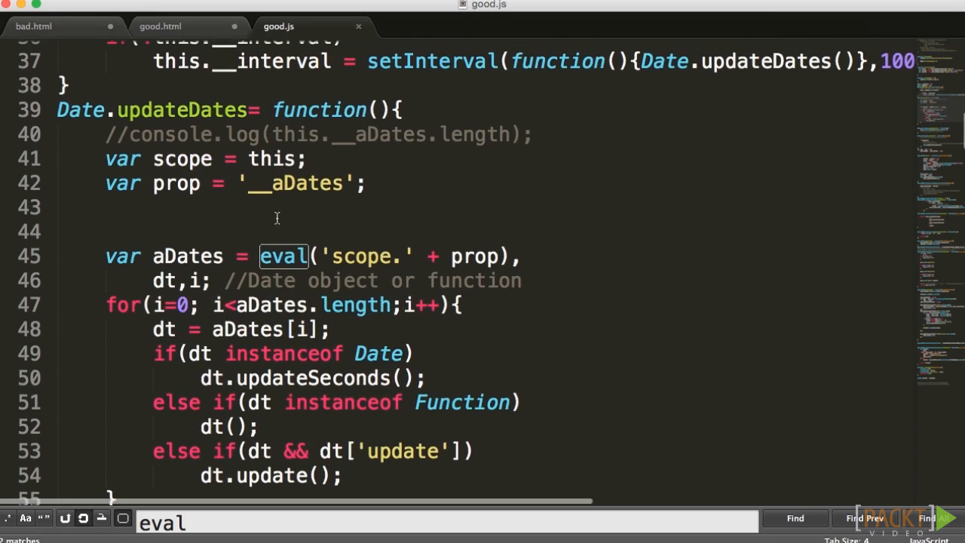
pyautogui.moveTo(256, 232)
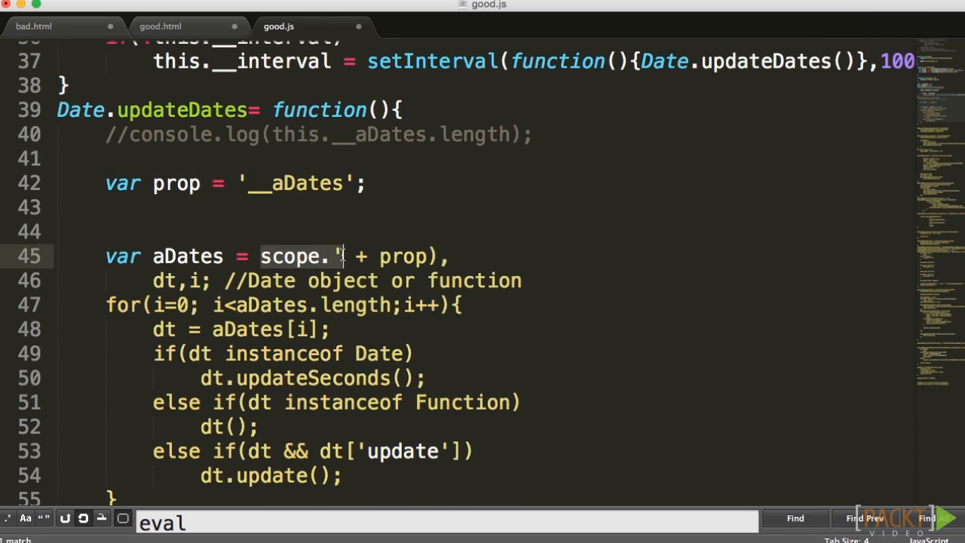
# - Rewrite line 45 so aDates = this[prop], then highlight prop to verify it
pyautogui.write('this')
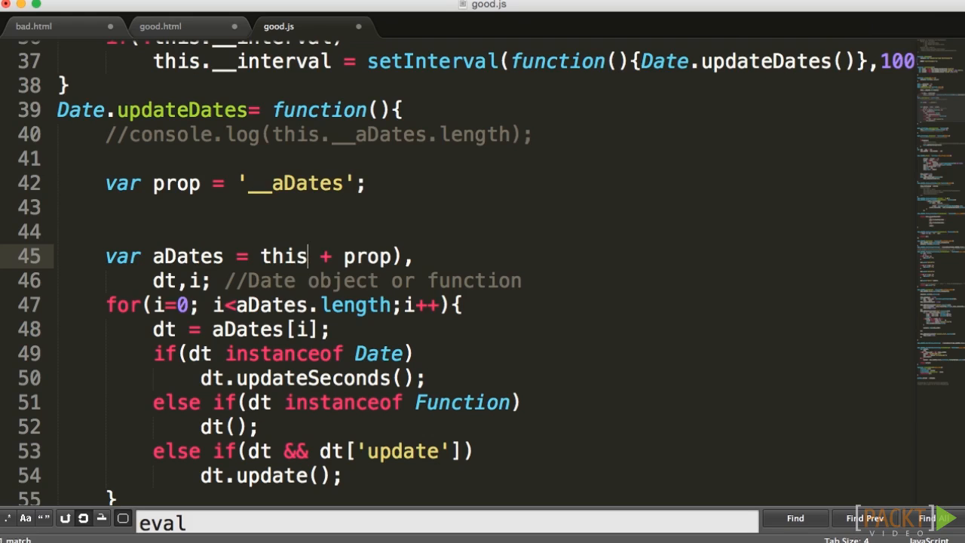
pyautogui.write('[]')
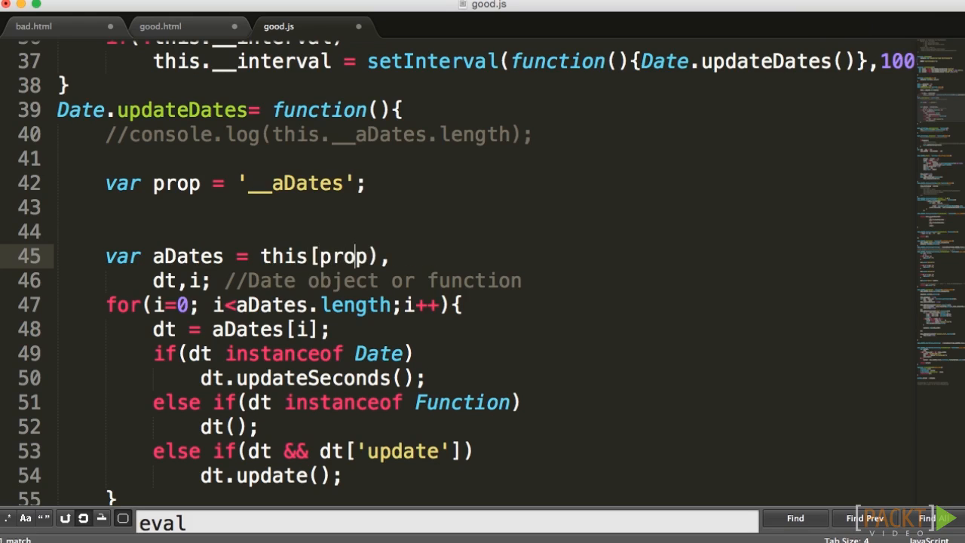
pyautogui.scroll(-3)
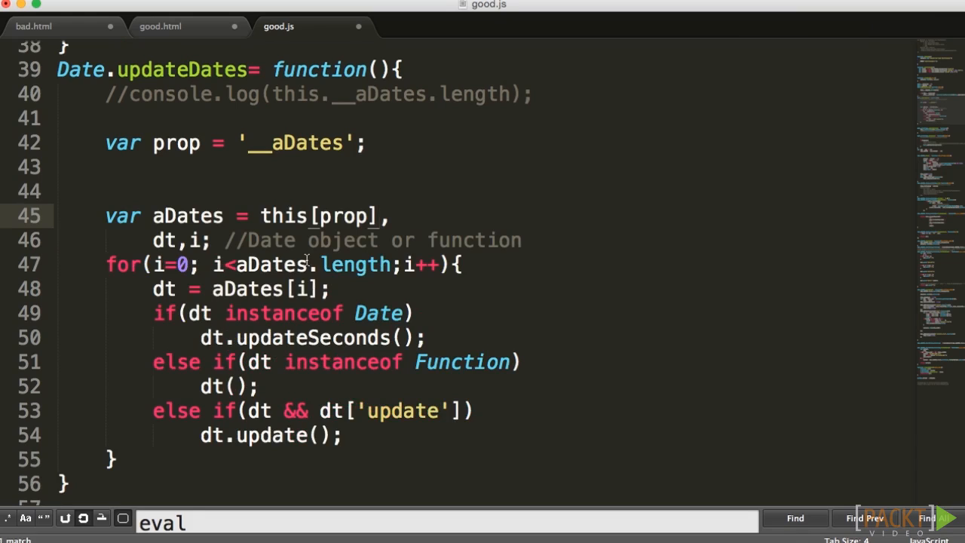
pyautogui.doubleClick(338, 218)
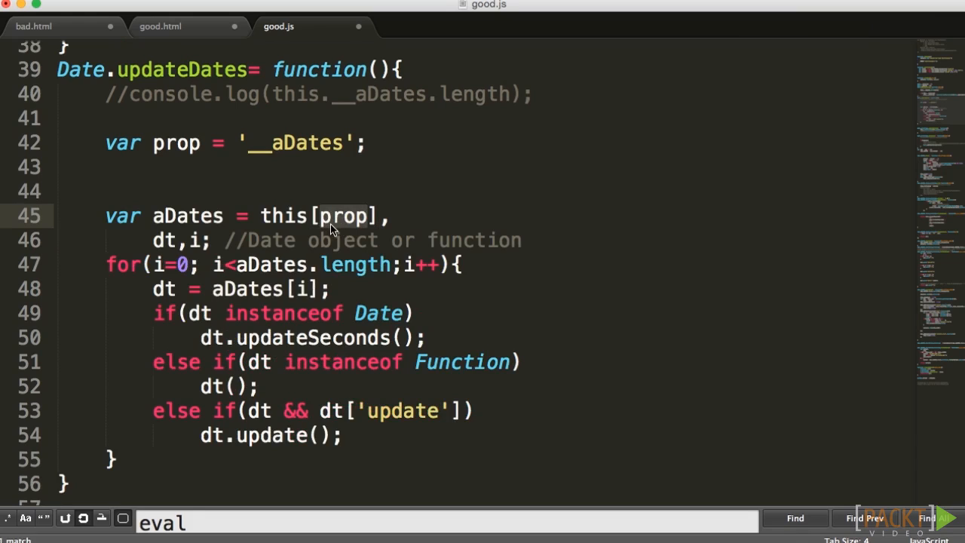
pyautogui.moveTo(355, 232)
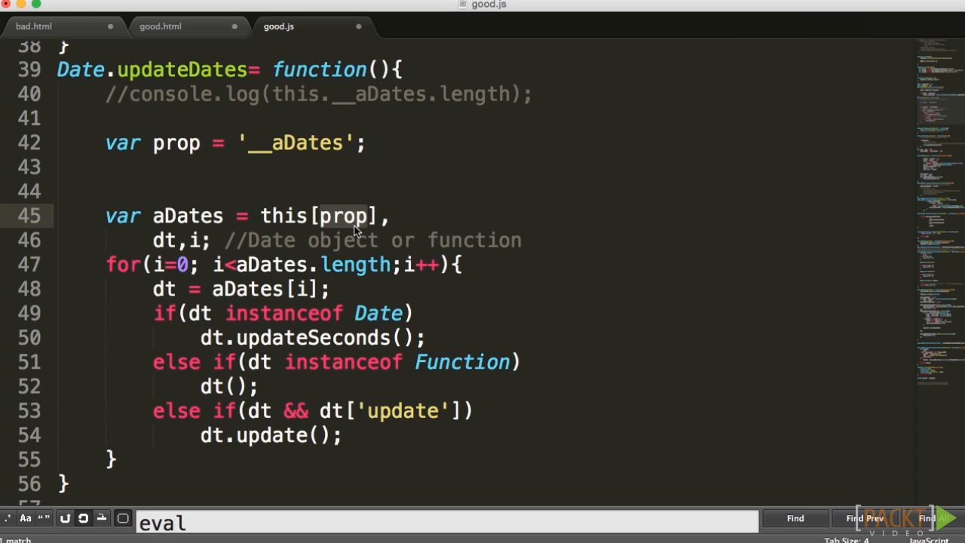